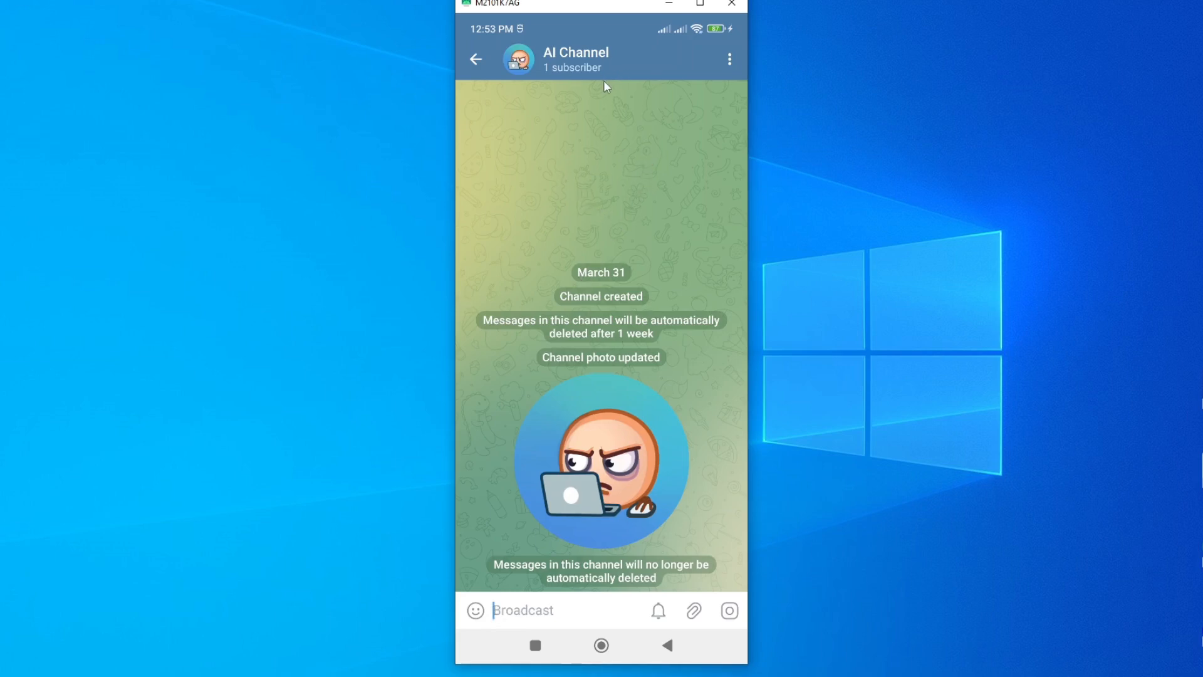
Step: Open AI Channel's info page and show its three-dot options menu
{"action": "left_click", "coordinate": [534, 610]}
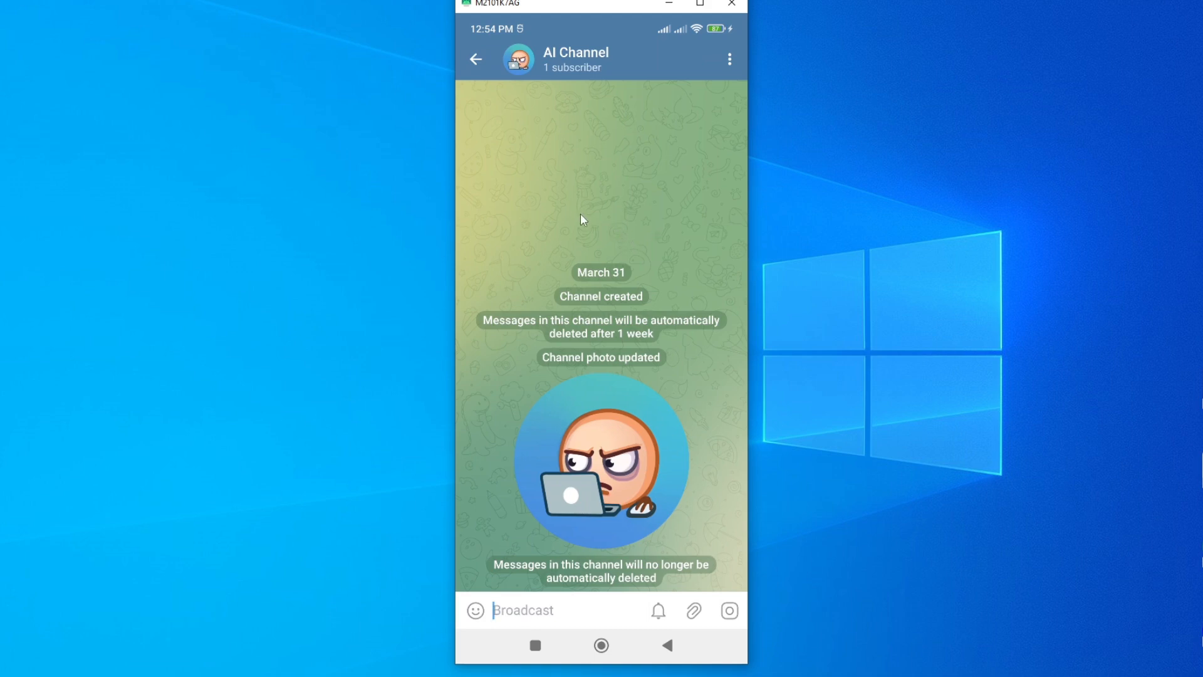
{"action": "mouse_move", "coordinate": [612, 58]}
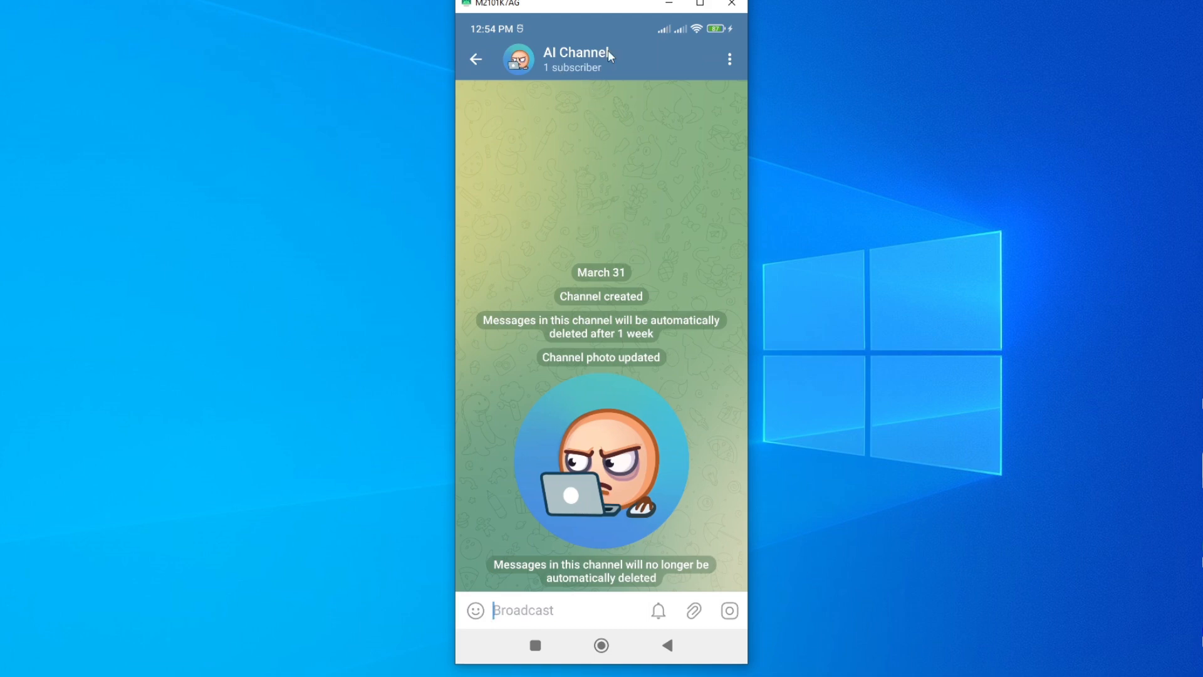
{"action": "mouse_move", "coordinate": [581, 63]}
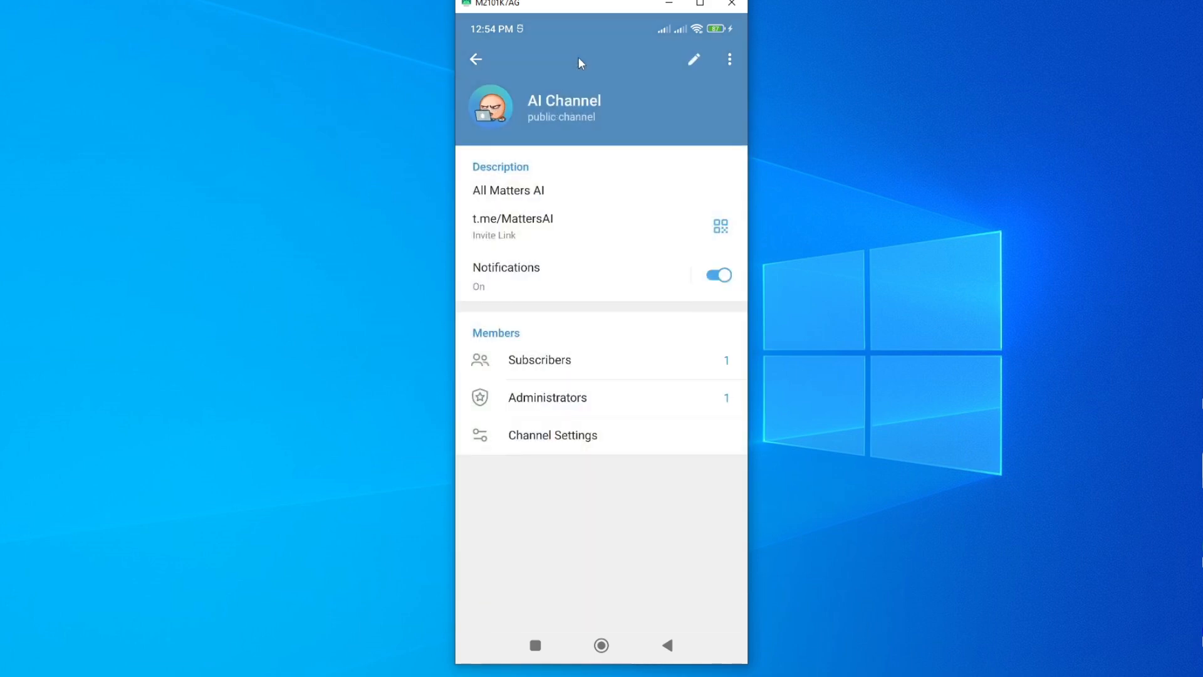
{"action": "mouse_move", "coordinate": [727, 56]}
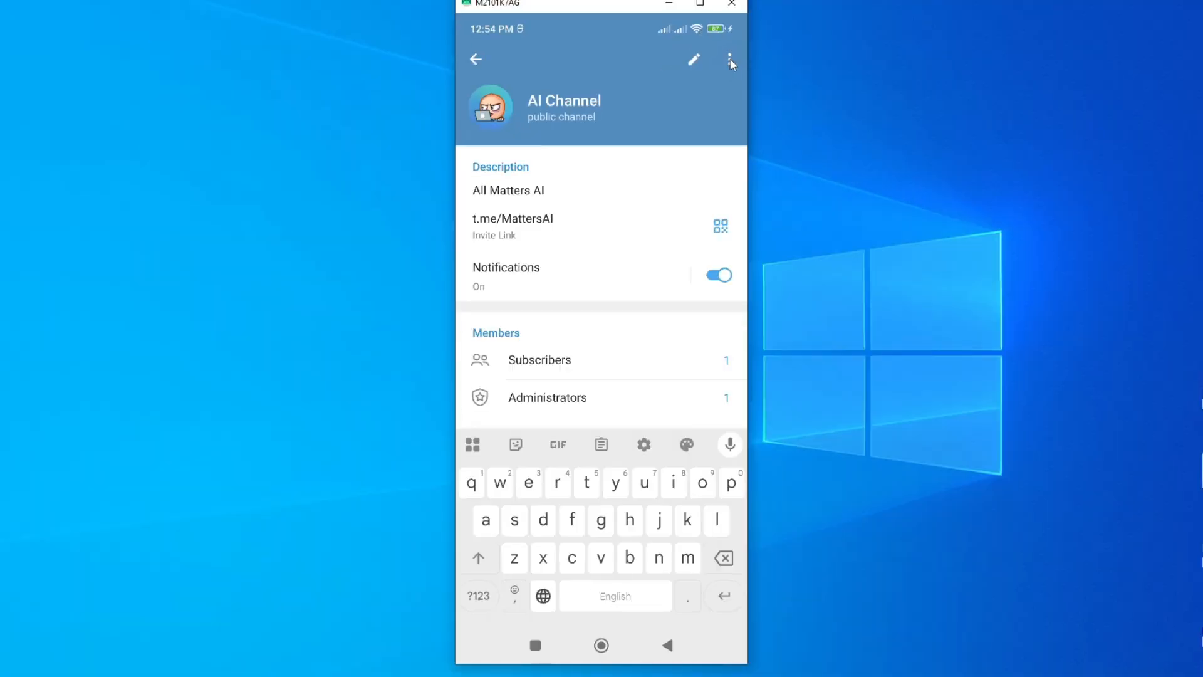
{"action": "left_click", "coordinate": [728, 57]}
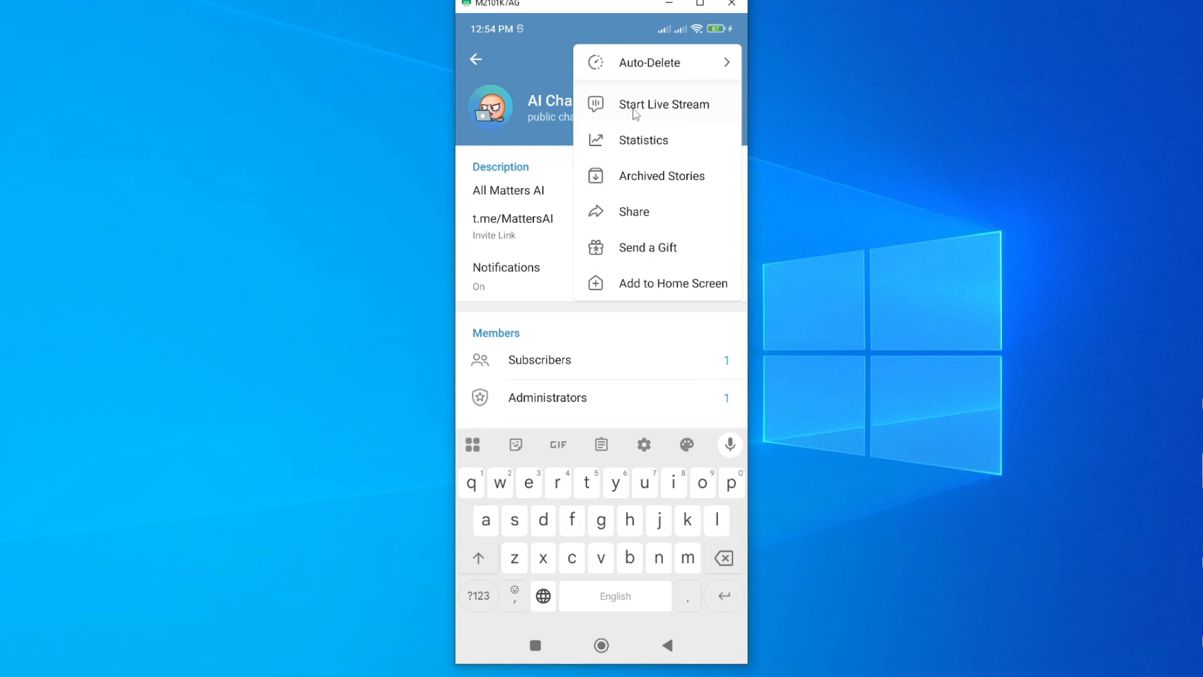
{"action": "mouse_move", "coordinate": [623, 124]}
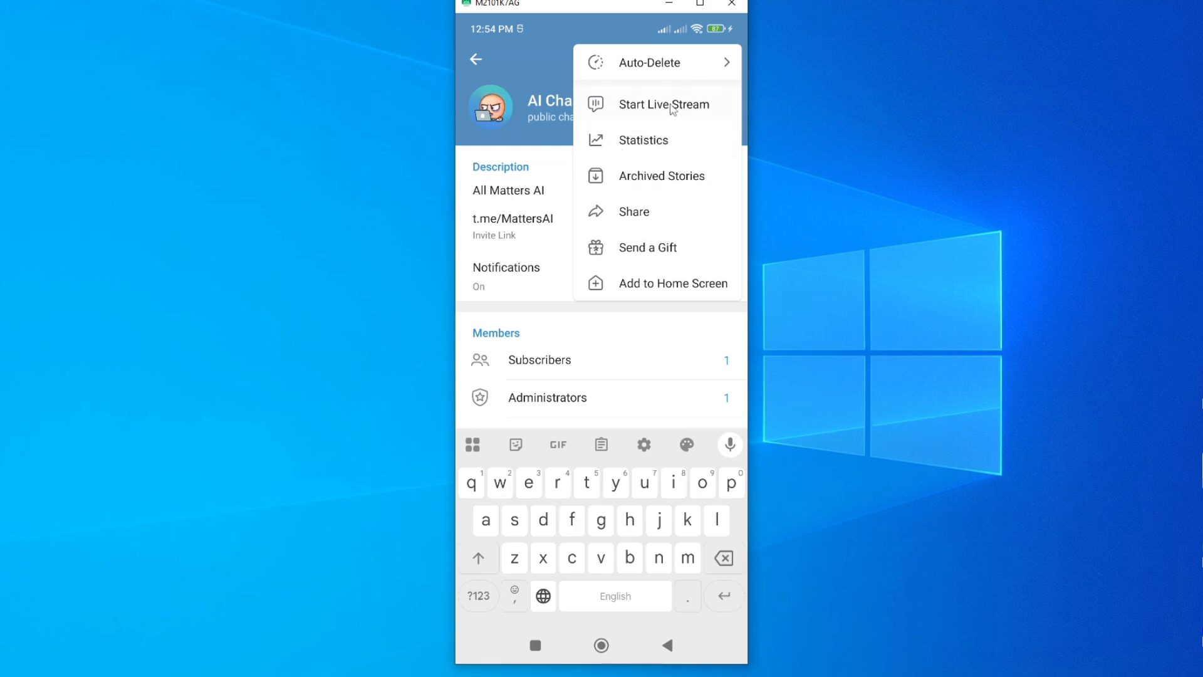
Step: Choose Start Live Stream to open AI Channel's Live Stream setup sheet
{"action": "left_click", "coordinate": [663, 105]}
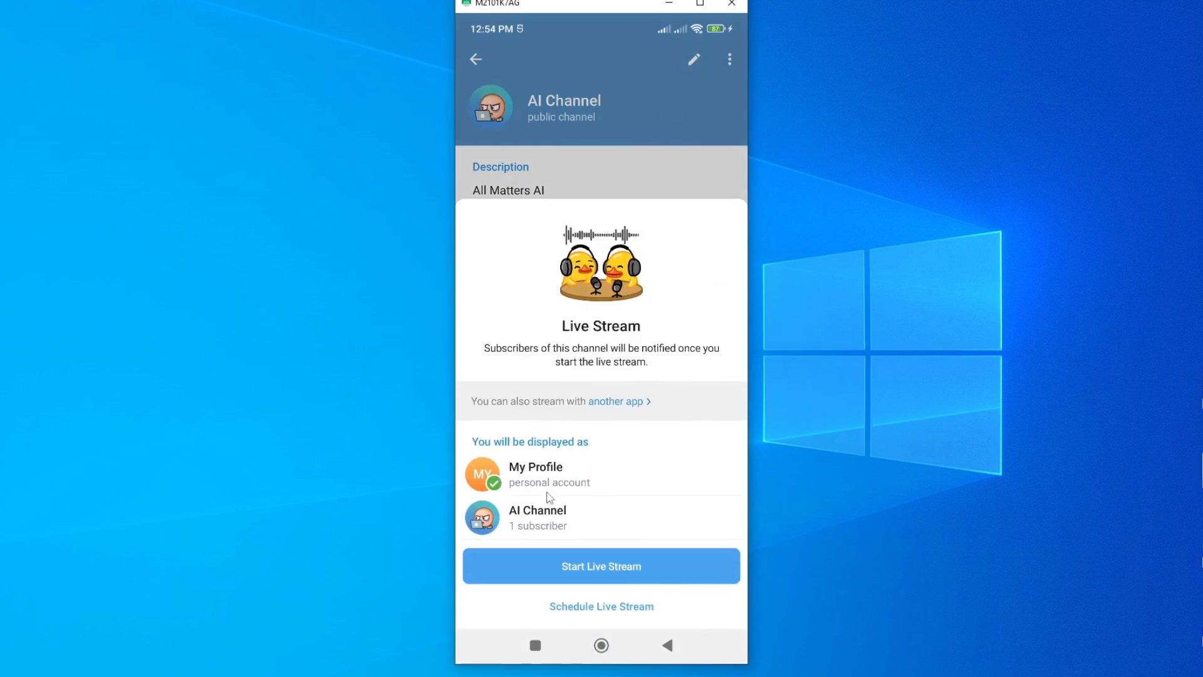
{"action": "mouse_move", "coordinate": [664, 370]}
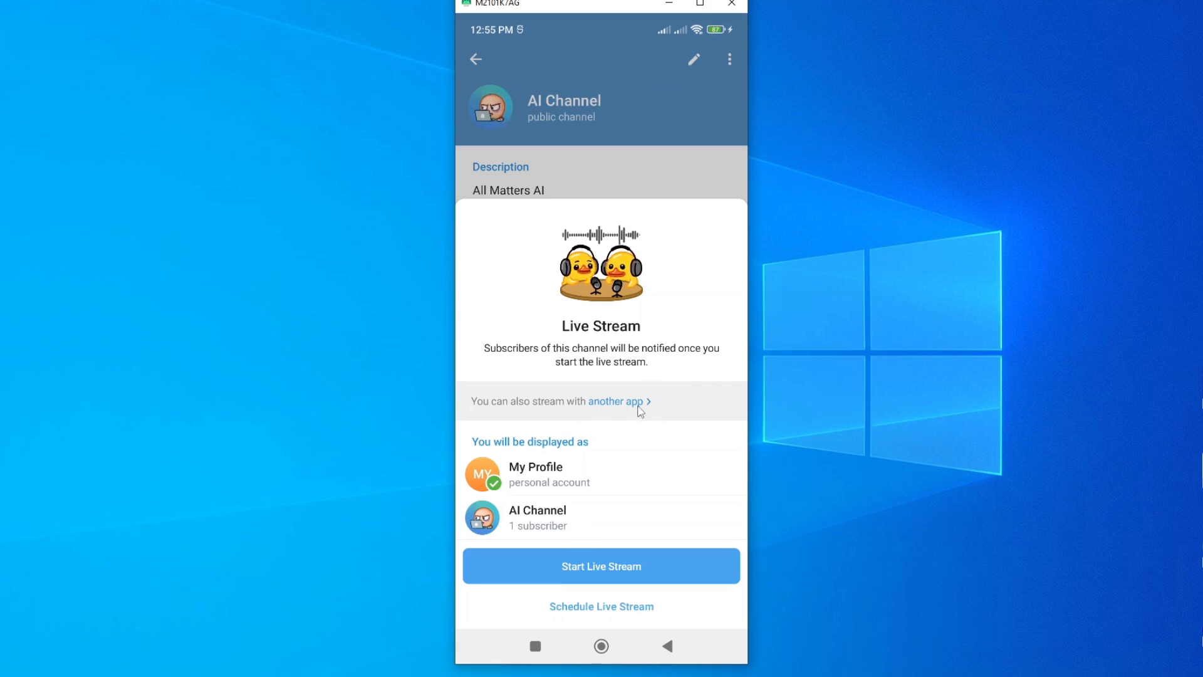
{"action": "mouse_move", "coordinate": [691, 248]}
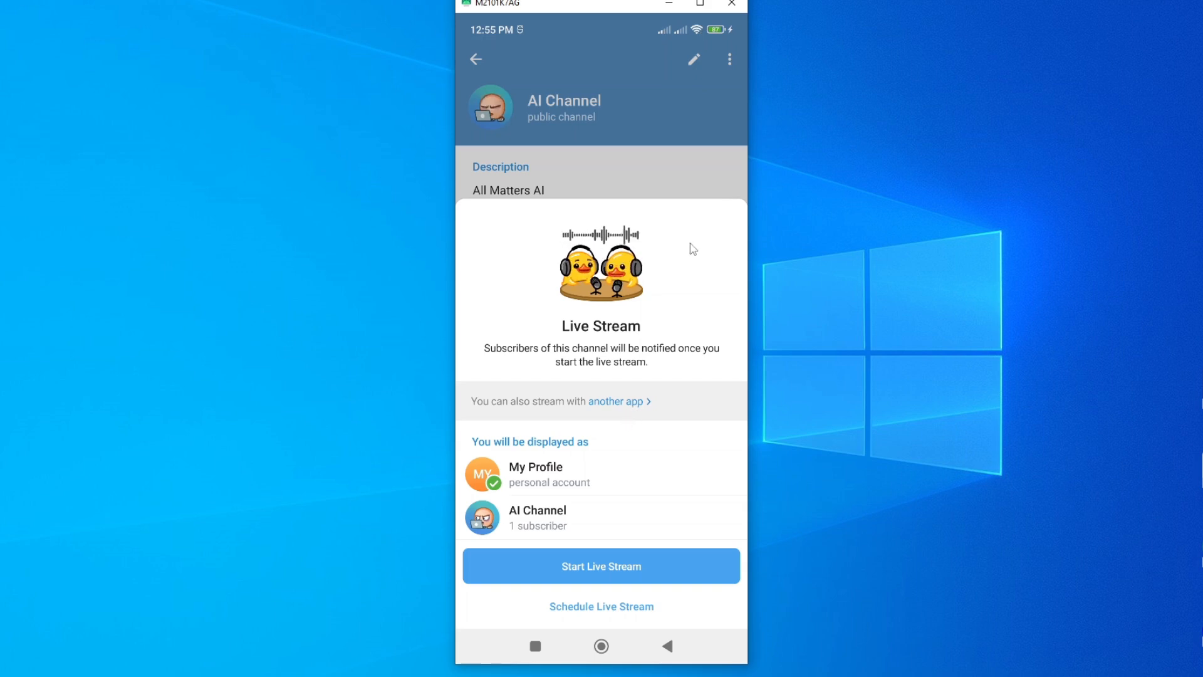
{"action": "mouse_move", "coordinate": [622, 481]}
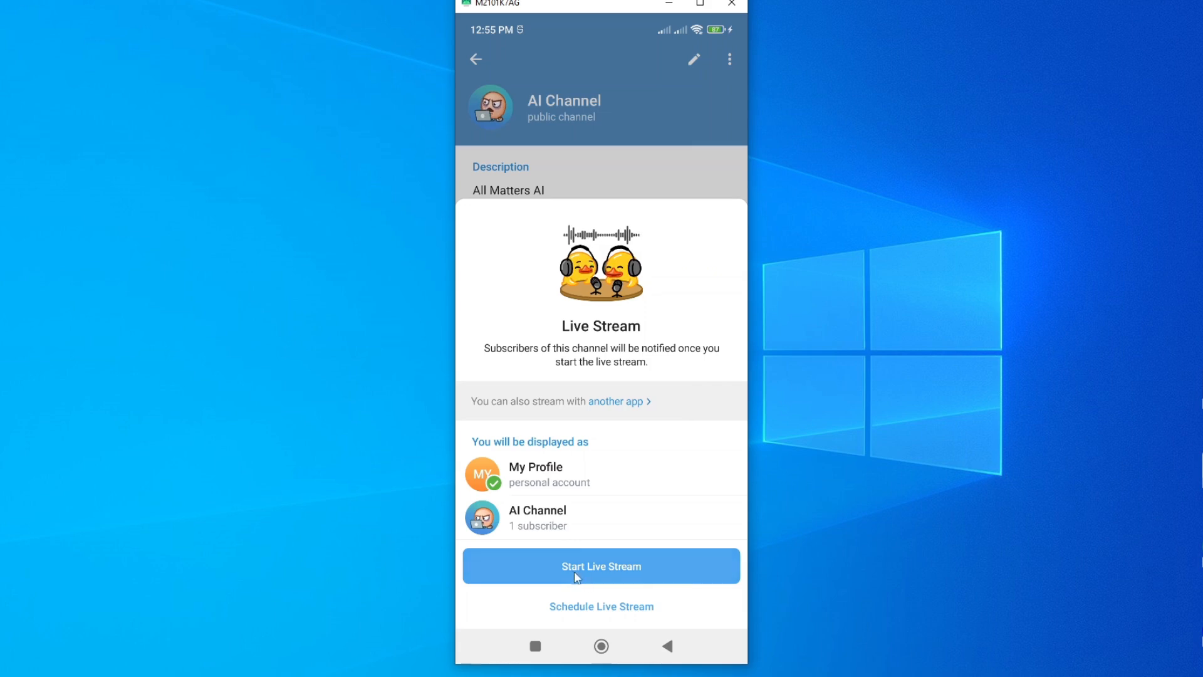
{"action": "mouse_move", "coordinate": [652, 569]}
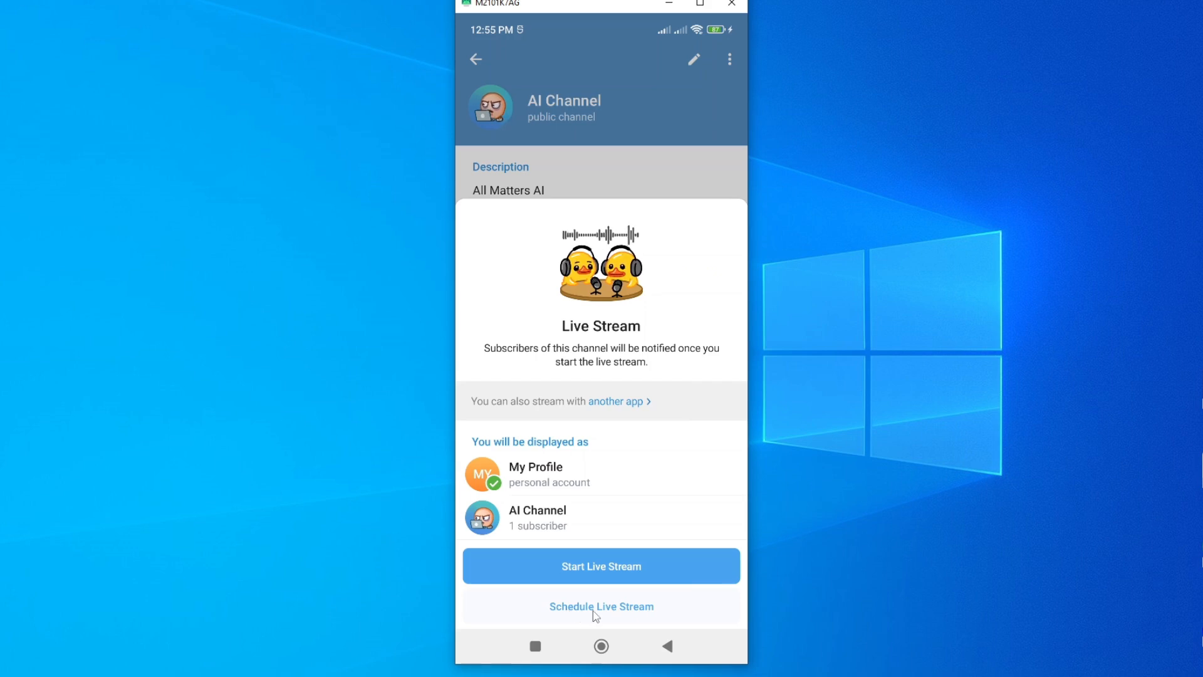
Step: Open Schedule Live Stream and set the start to Friday Apr 4, 12:57
{"action": "left_click", "coordinate": [601, 606]}
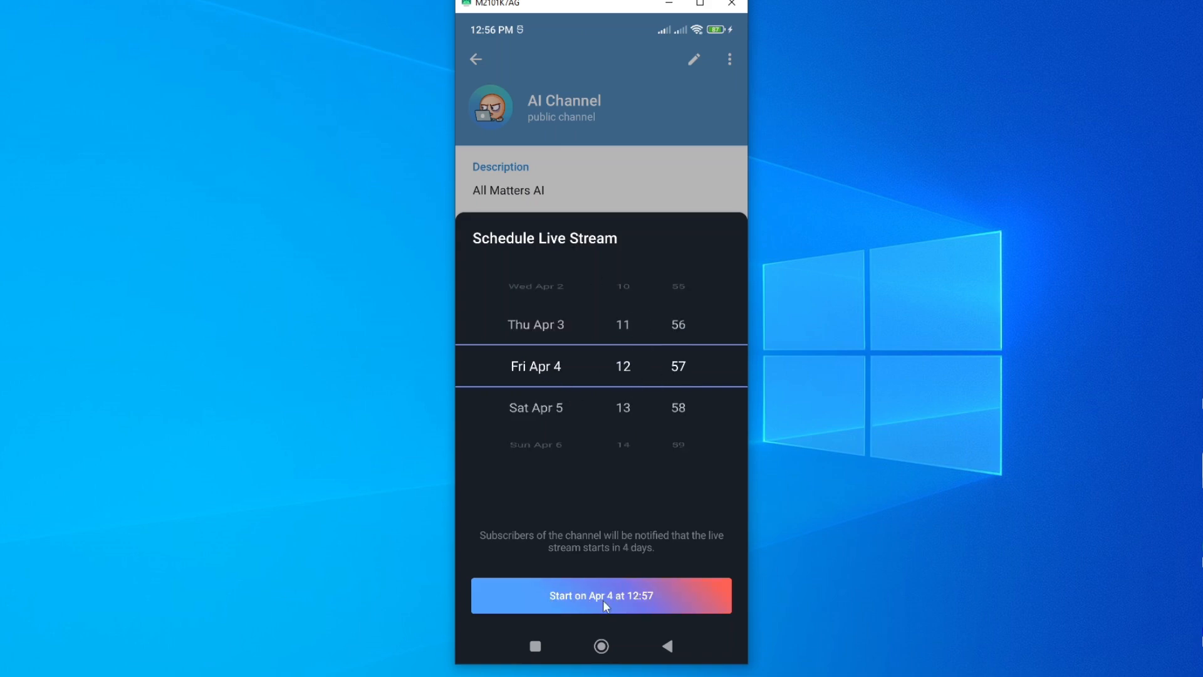
{"action": "mouse_move", "coordinate": [1011, 463]}
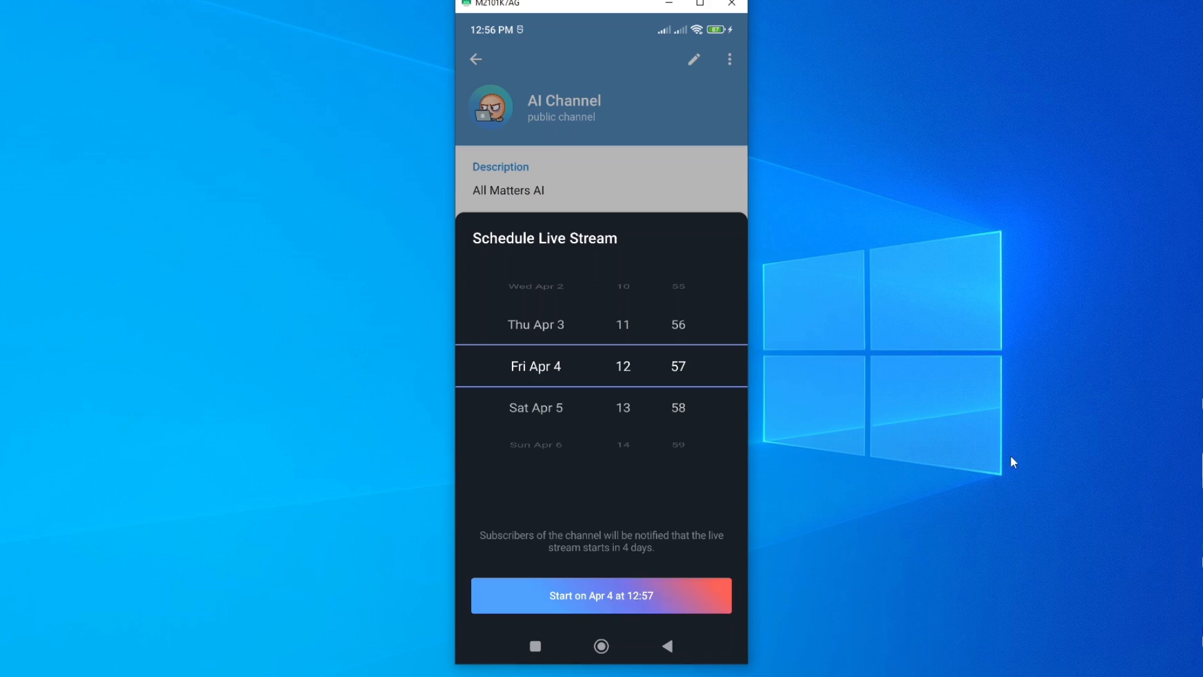
{"action": "mouse_move", "coordinate": [626, 560]}
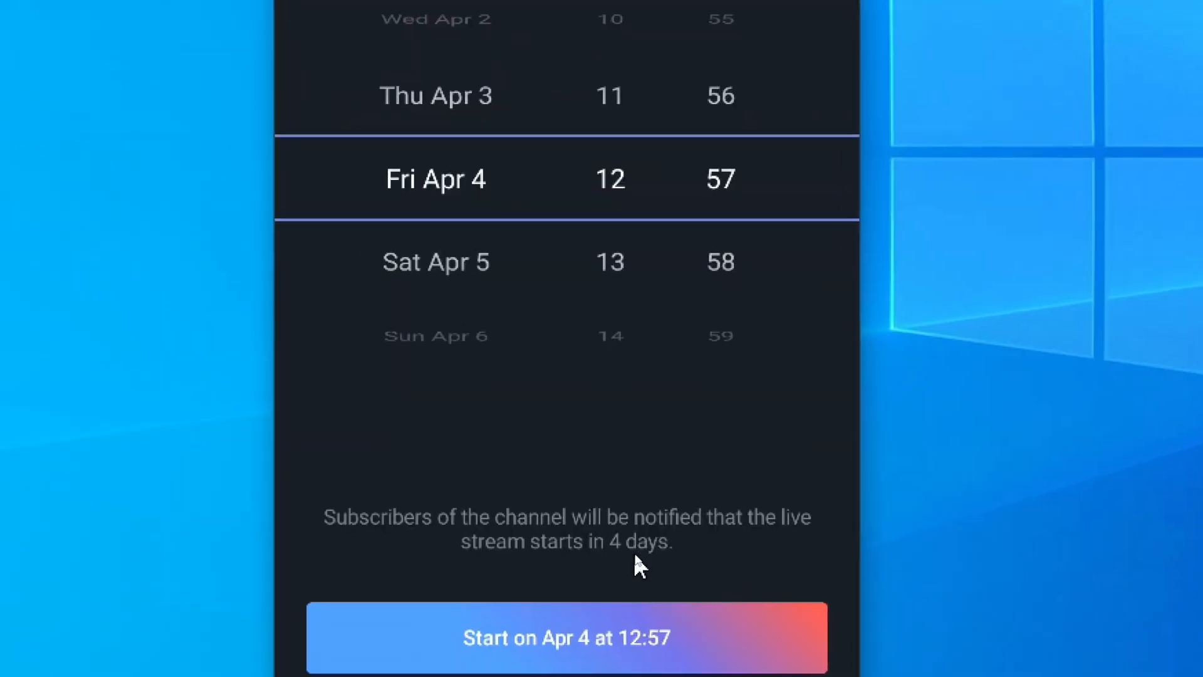
{"action": "mouse_move", "coordinate": [573, 541]}
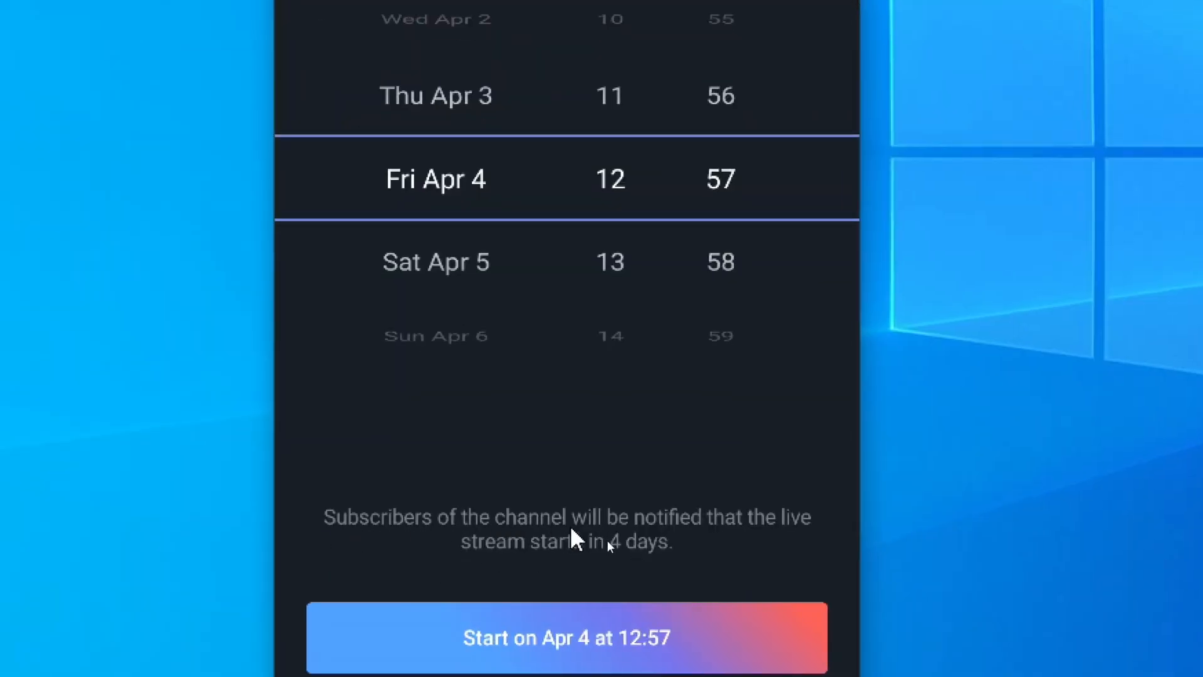
{"action": "mouse_move", "coordinate": [790, 555]}
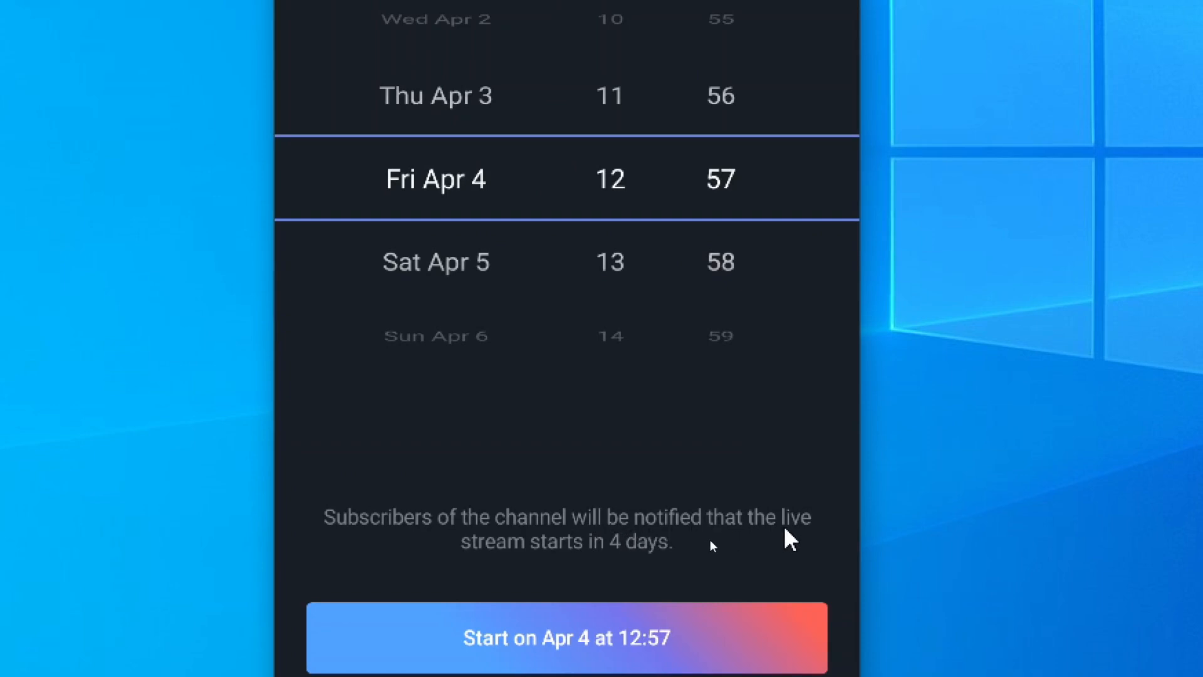
{"action": "mouse_move", "coordinate": [643, 581]}
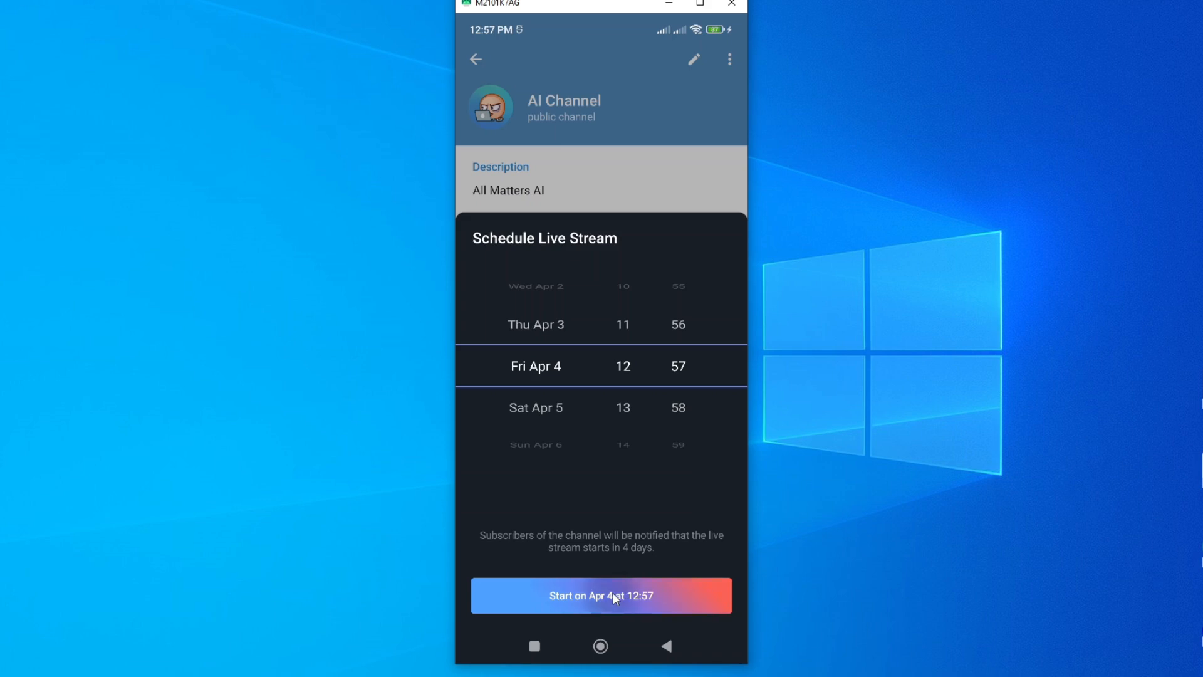
Step: Confirm 'Start on Apr 4 at 12:57', then close the countdown panel
{"action": "left_click", "coordinate": [600, 595]}
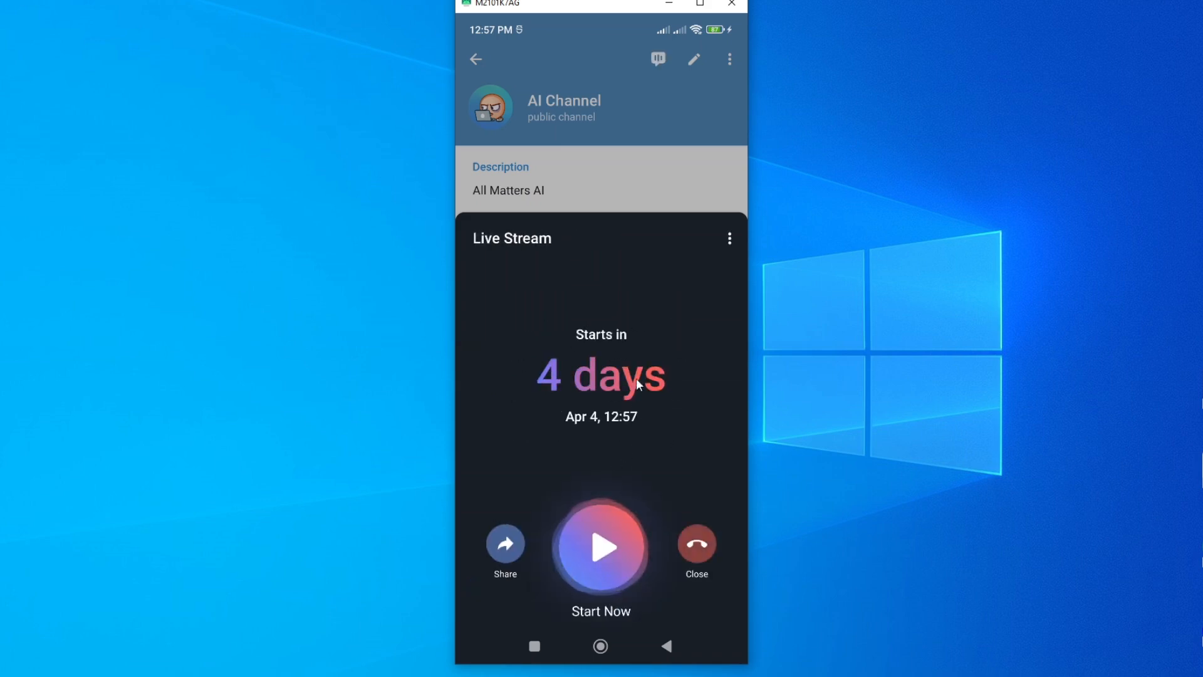
{"action": "left_click", "coordinate": [696, 543]}
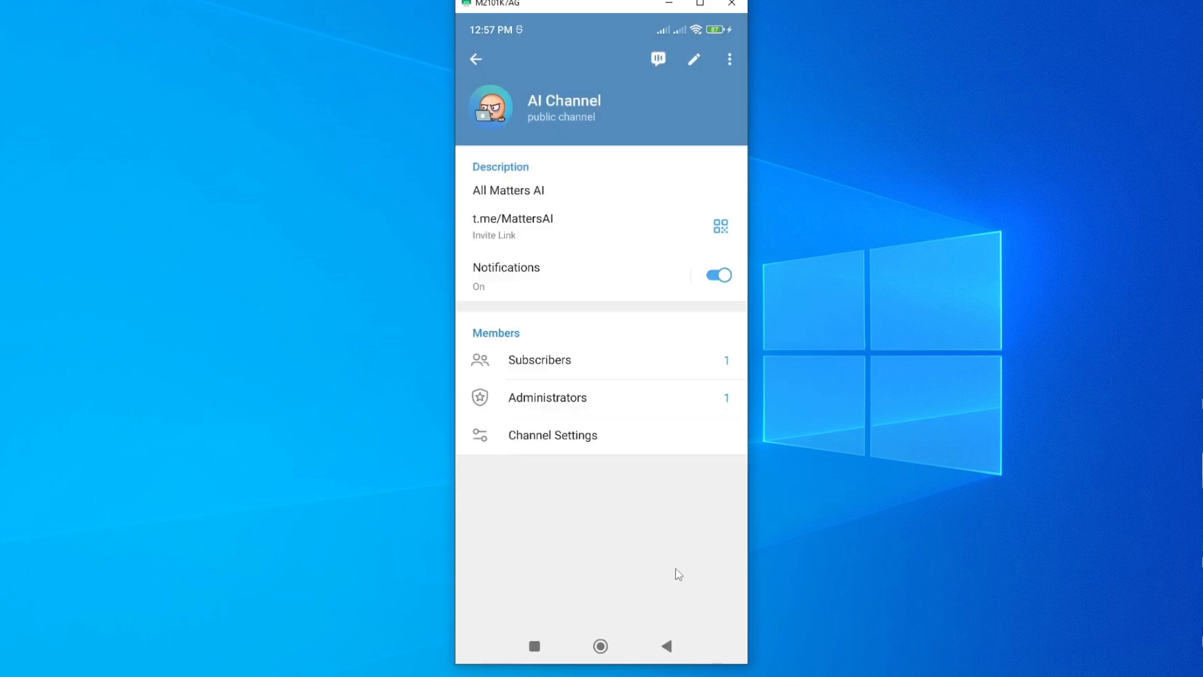
{"action": "mouse_move", "coordinate": [560, 254]}
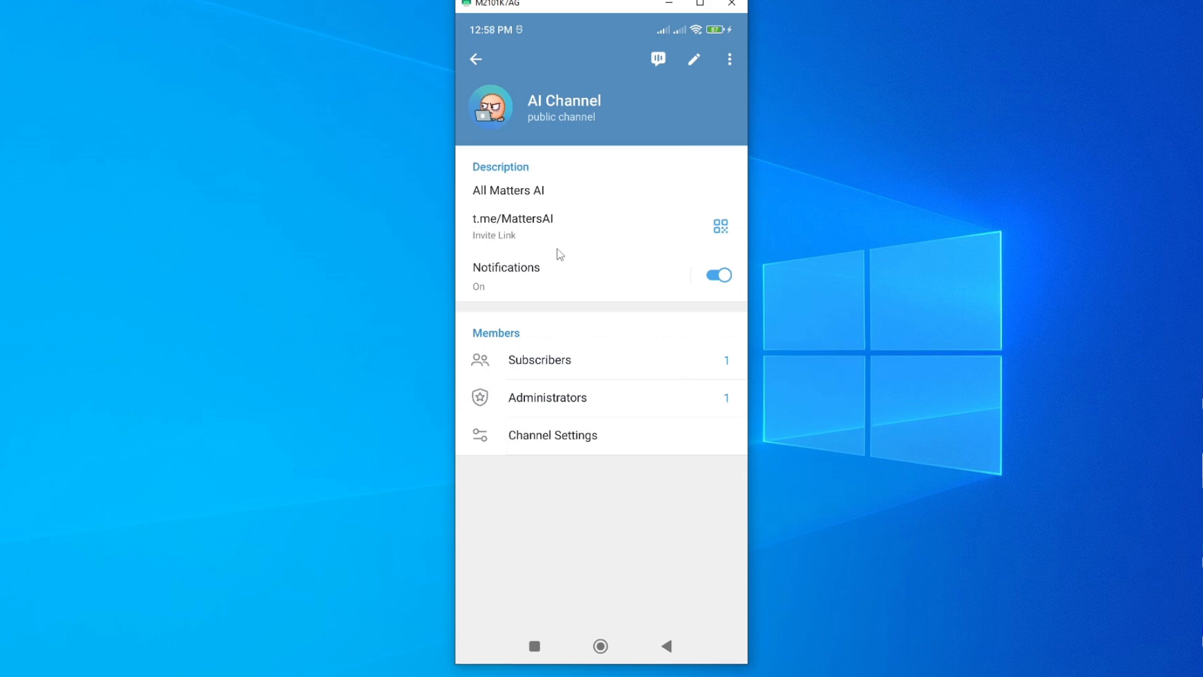